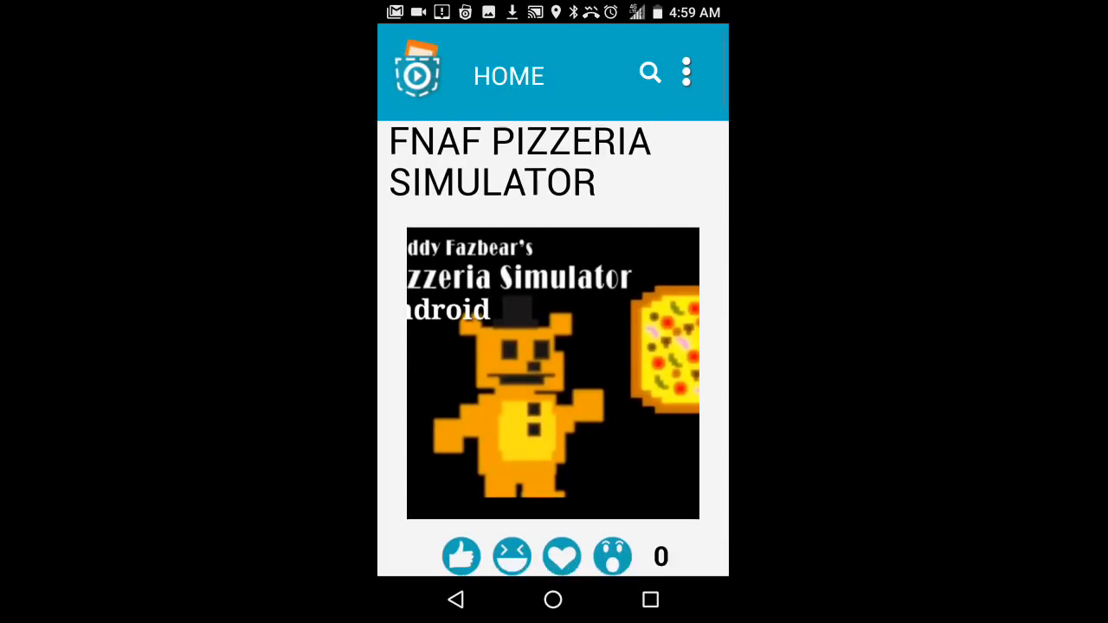
Close the empty pop-up and go to My Profile's list of uploaded programs
{"action": "scroll", "scroll_direction": "down", "scroll_amount": 3}
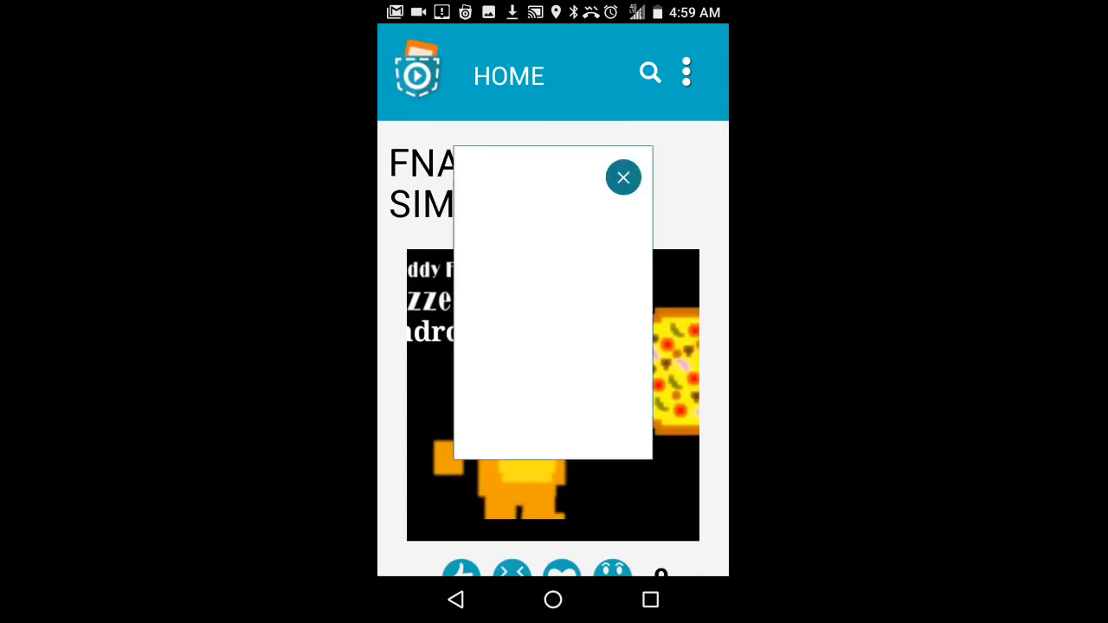
{"action": "left_click", "coordinate": [623, 177]}
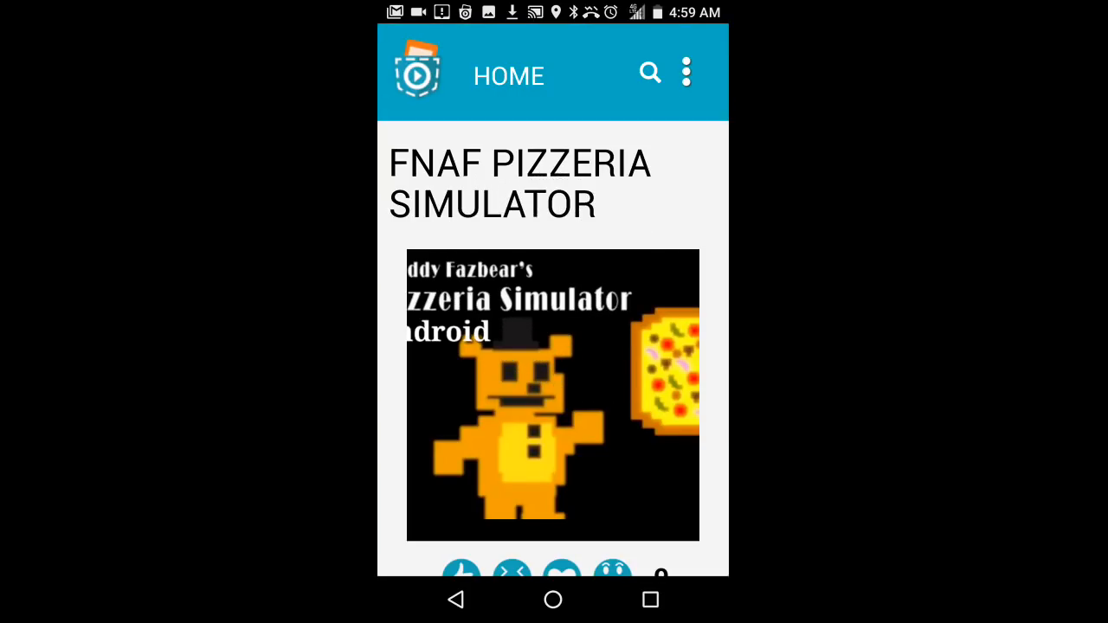
{"action": "left_click", "coordinate": [685, 73]}
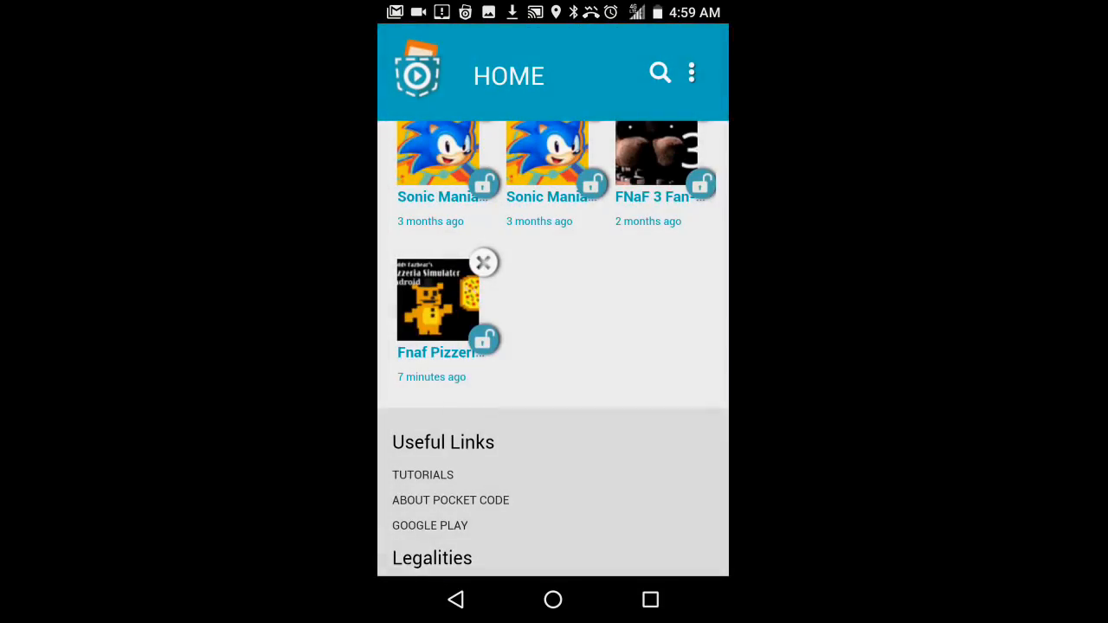
Scroll through the profile's program grid past Sonic Mania, Sans Simulator and Sonic RB2
{"action": "scroll", "scroll_direction": "down", "scroll_amount": 3}
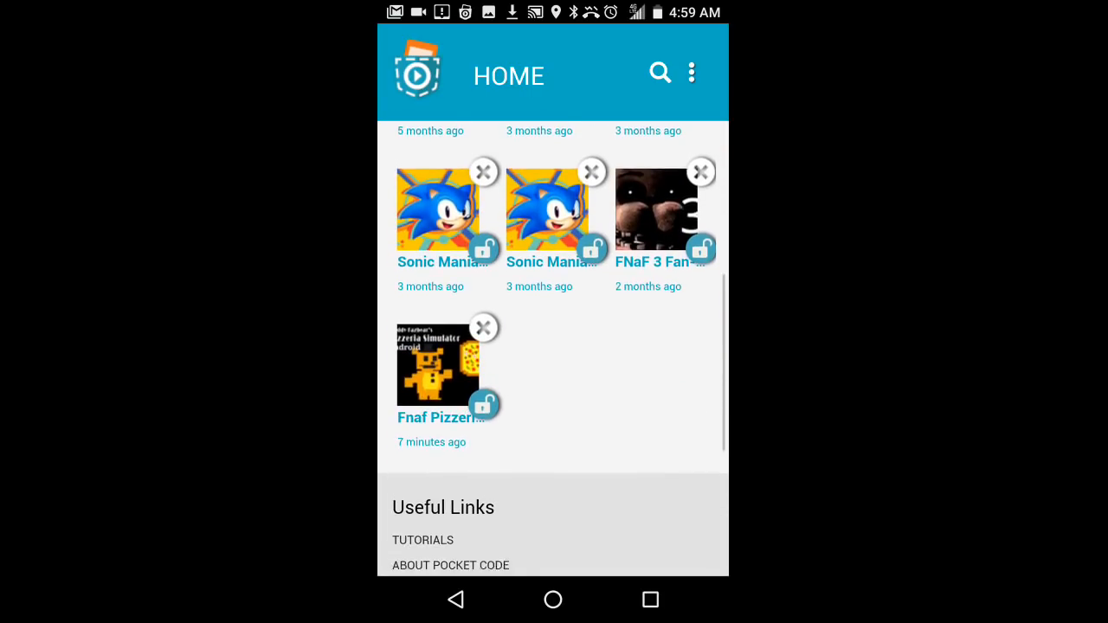
{"action": "scroll", "scroll_direction": "up", "scroll_amount": 3}
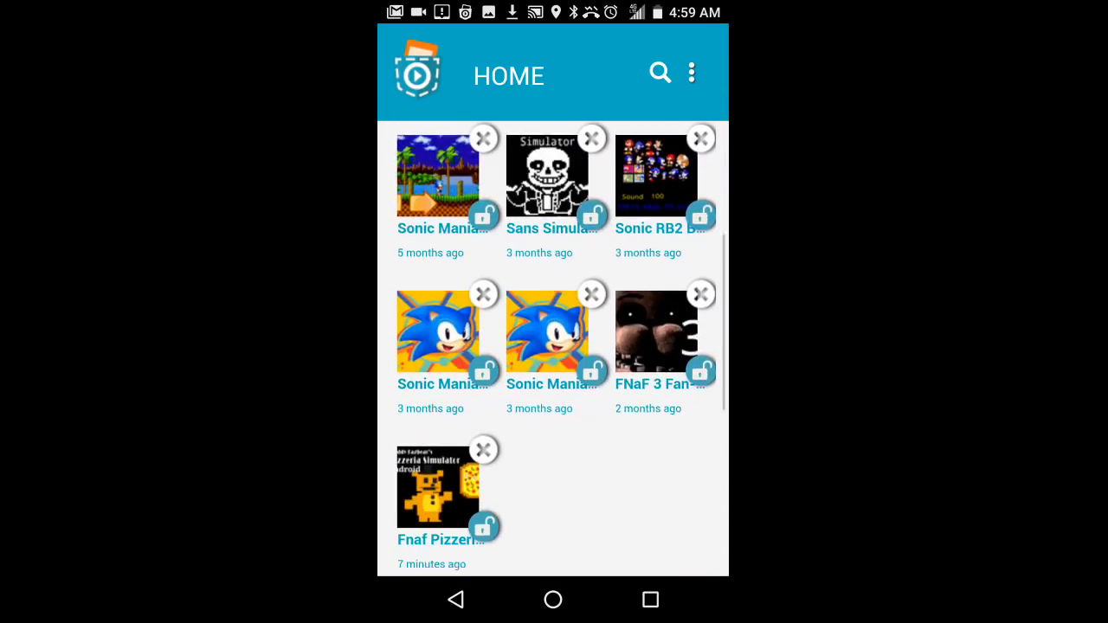
{"action": "scroll", "scroll_direction": "down", "scroll_amount": 3}
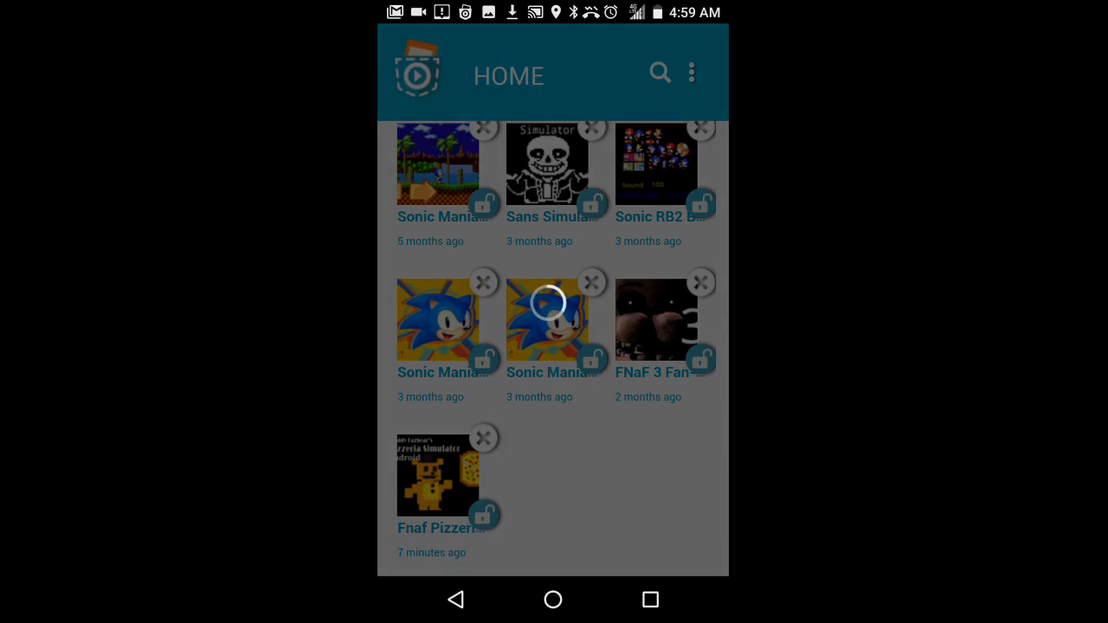
Open the Fnaf Pizzeria program page and review its description and code scenes
{"action": "left_click", "coordinate": [436, 476]}
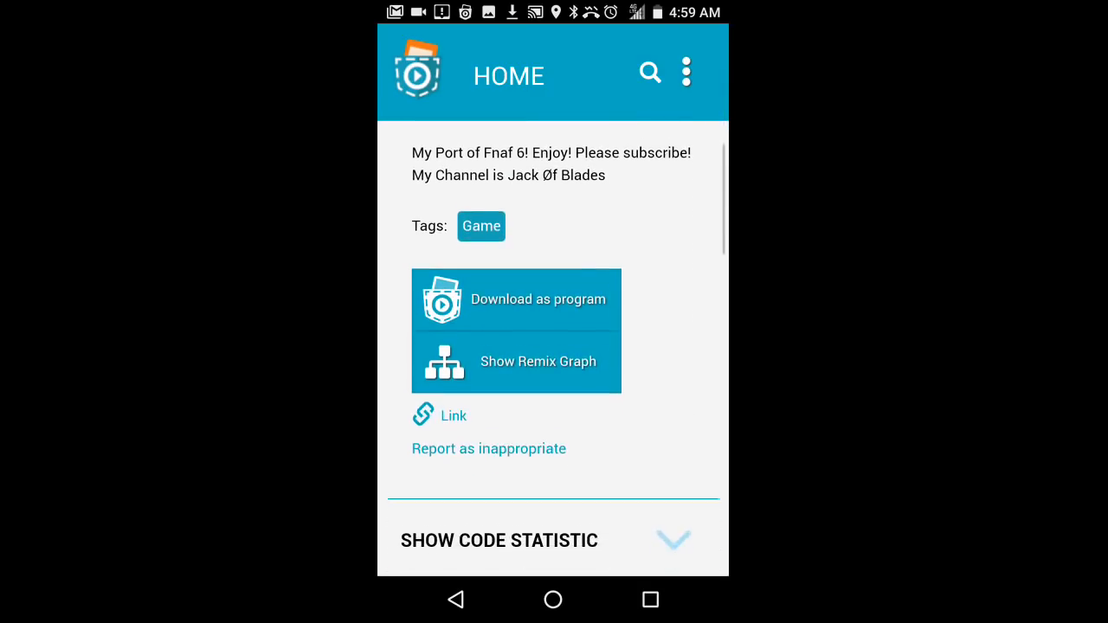
{"action": "scroll", "scroll_direction": "down", "scroll_amount": 3}
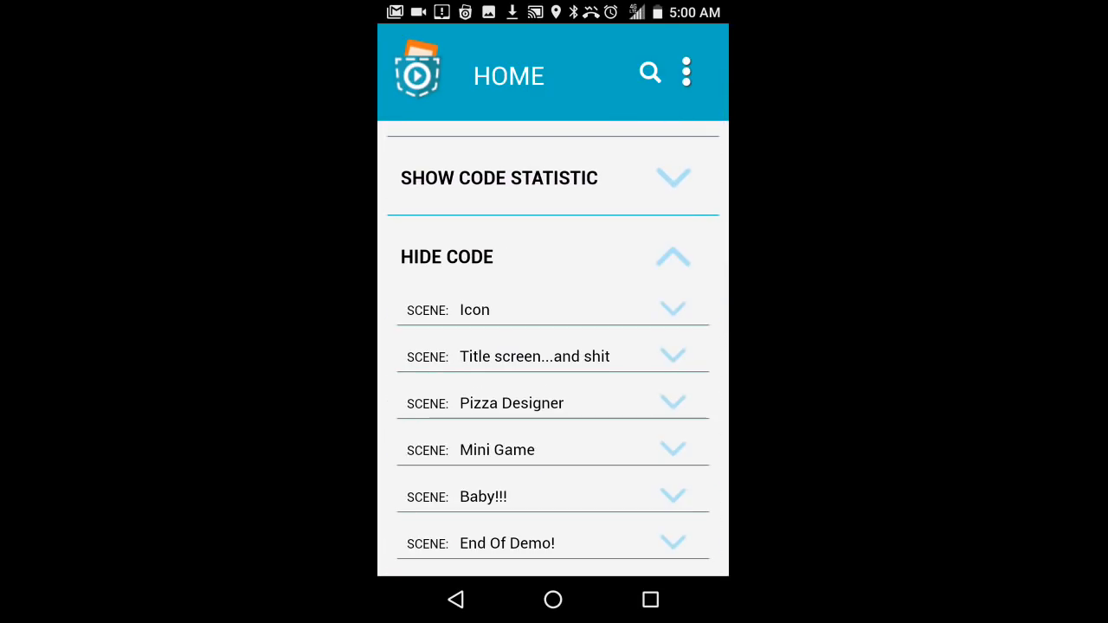
{"action": "scroll", "scroll_direction": "up", "scroll_amount": 3}
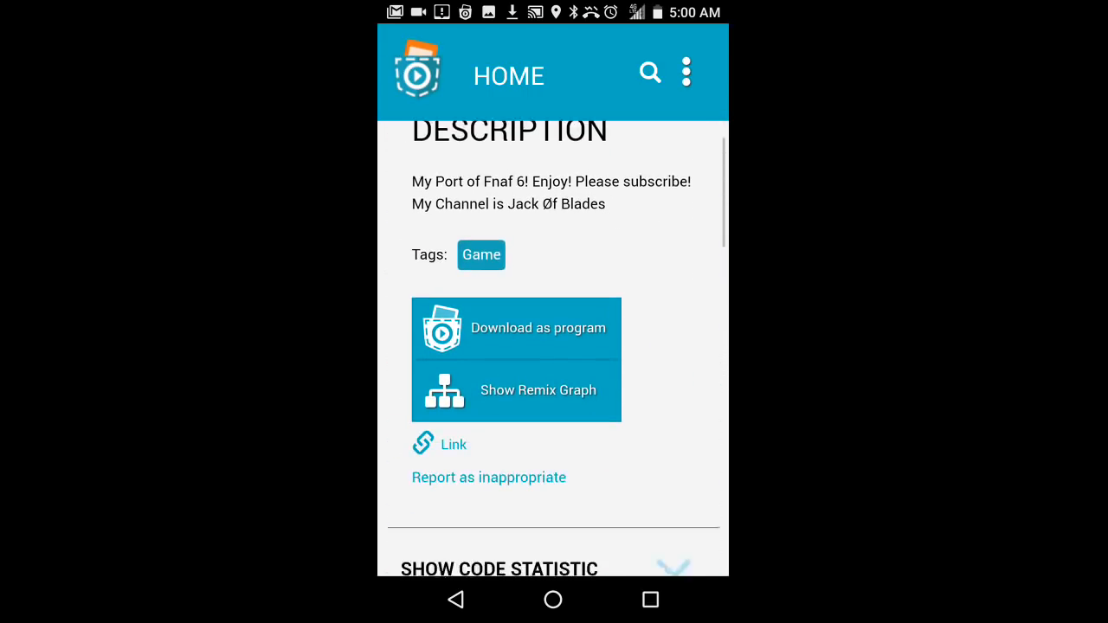
{"action": "scroll", "scroll_direction": "up", "scroll_amount": 3}
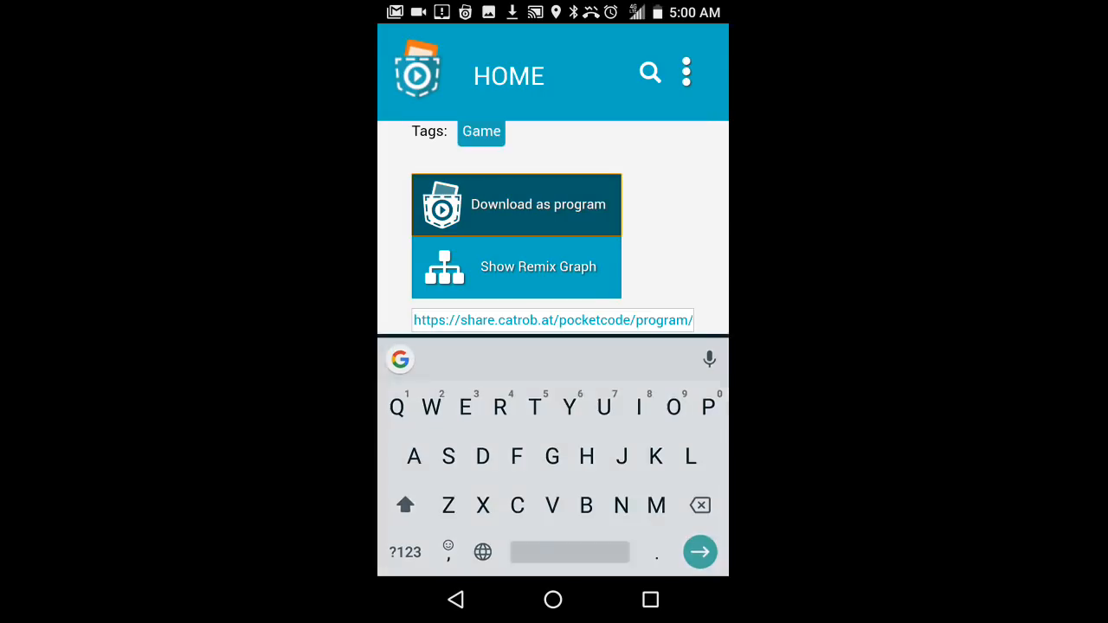
Download Fnaf Pizzeria as a program, renaming the copy with 'Co' added, and confirm
{"action": "left_click", "coordinate": [516, 205]}
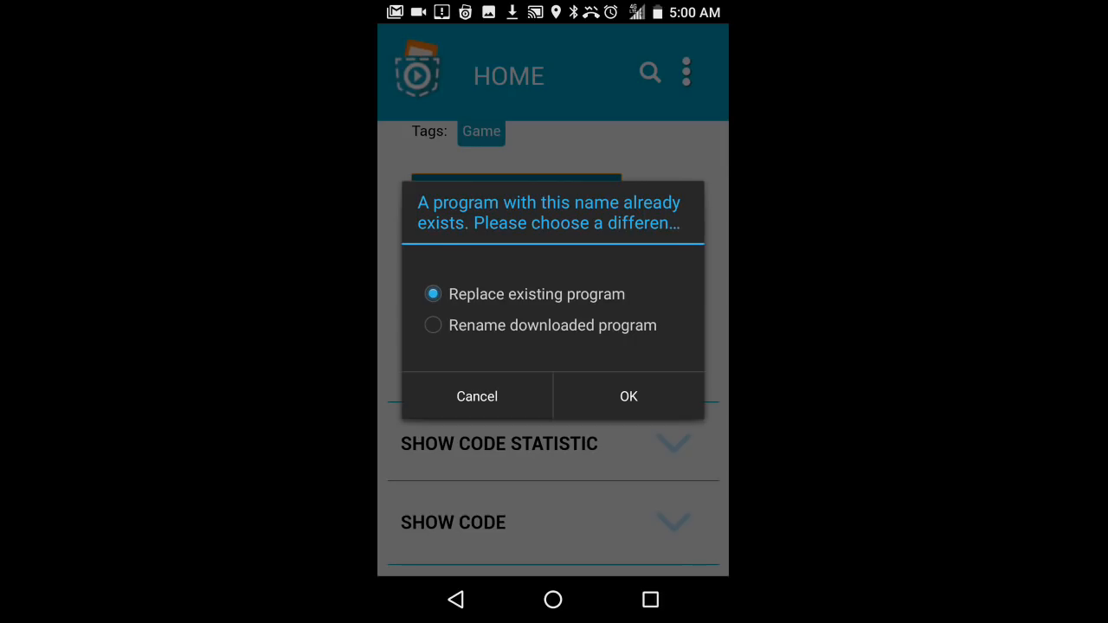
{"action": "left_click", "coordinate": [433, 326]}
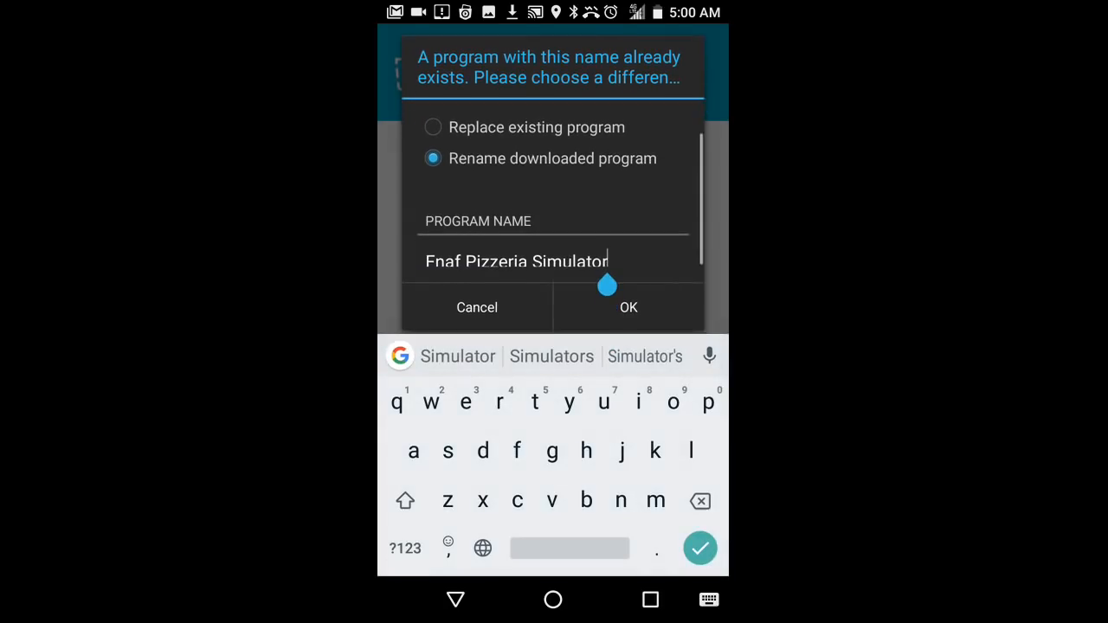
{"action": "type", "text": "Copy...?"}
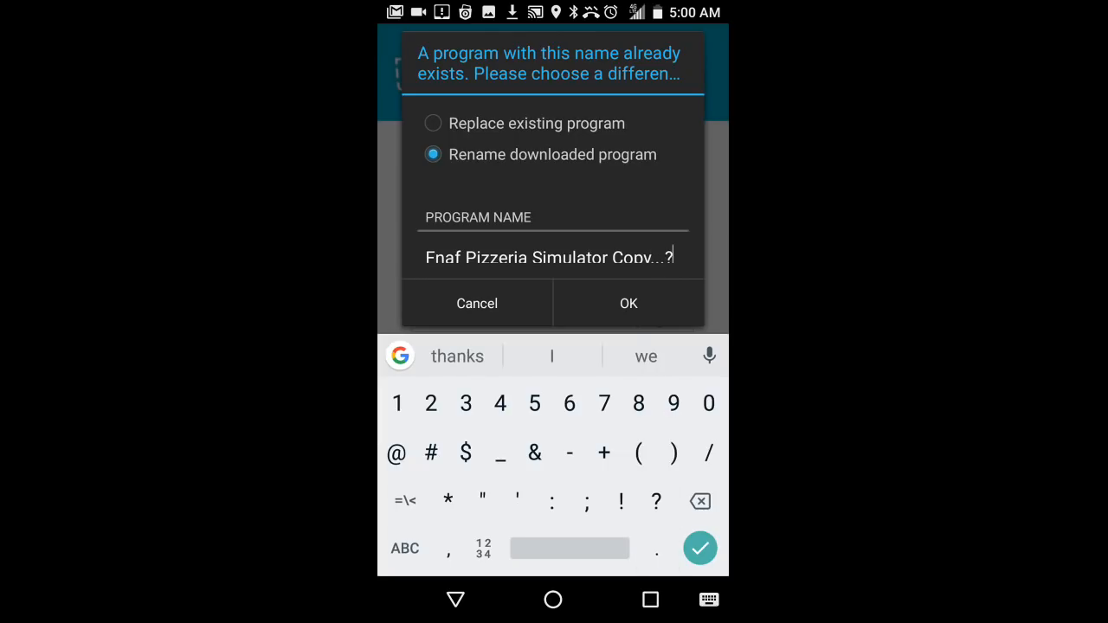
{"action": "left_click", "coordinate": [627, 303]}
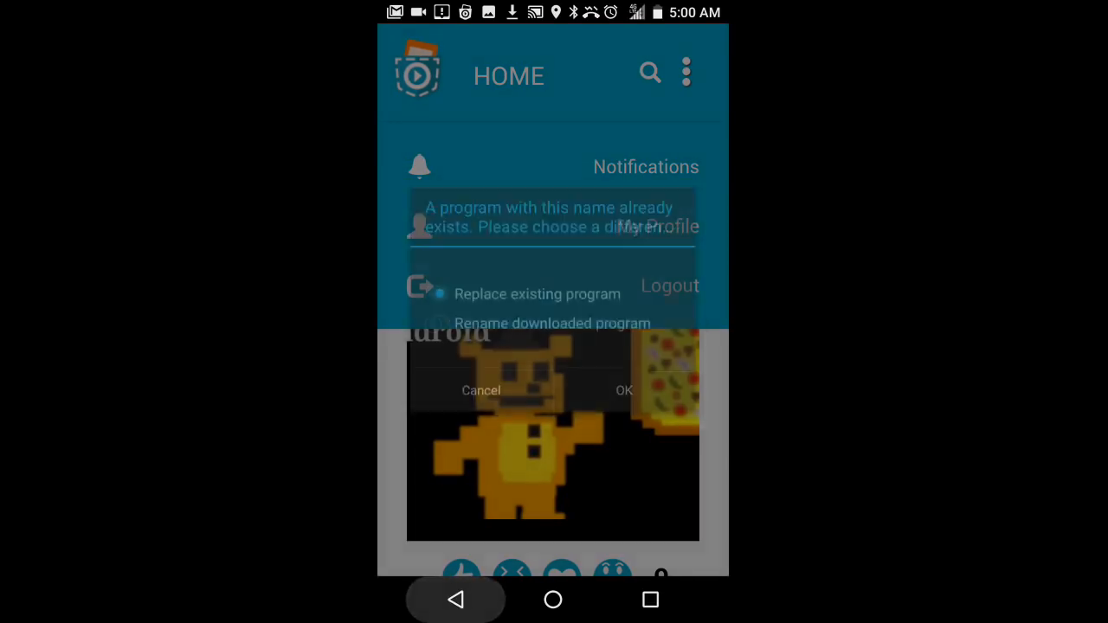
Dismiss the name-conflict prompt and return to the program page before leaving for Home
{"action": "left_click", "coordinate": [481, 391]}
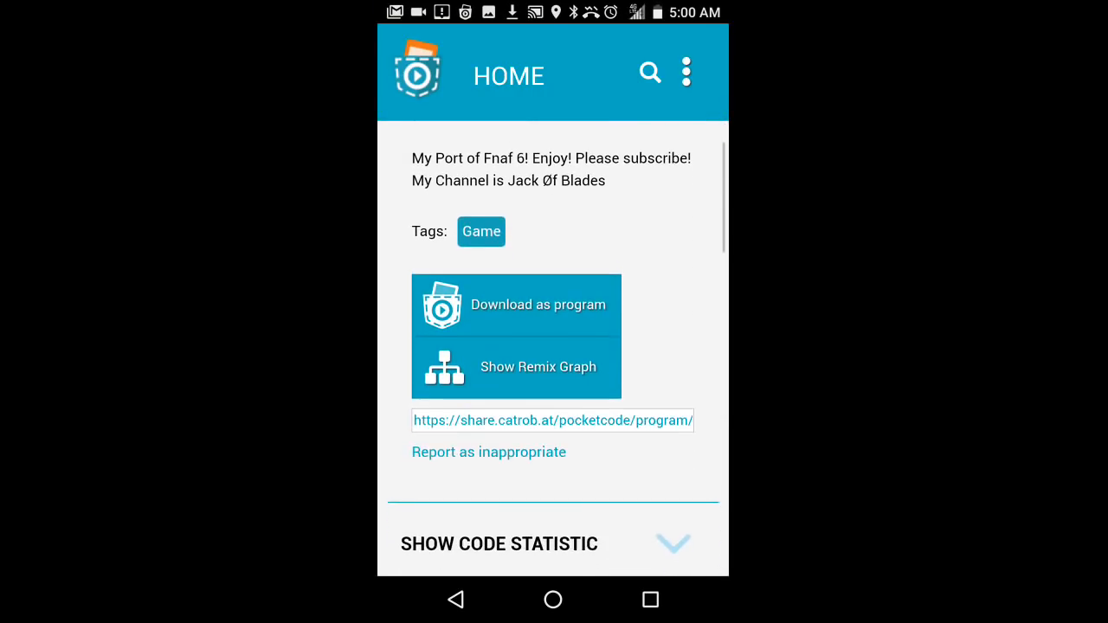
{"action": "scroll", "scroll_direction": "down", "scroll_amount": 3}
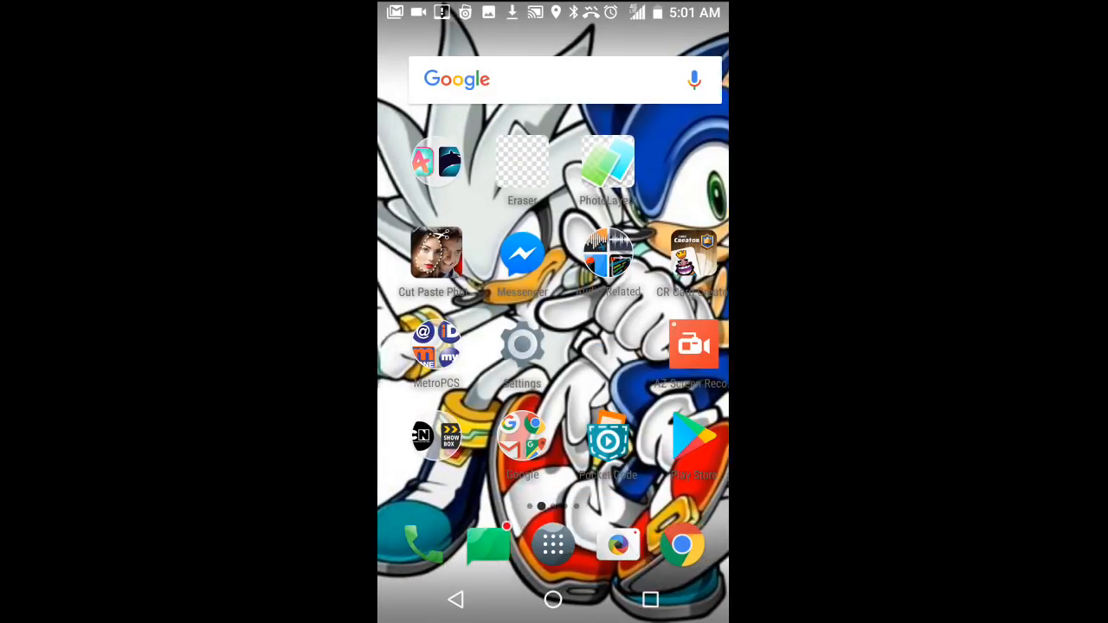
Launch Pocket Code from its home-screen icon, landing on Newest Programs
{"action": "left_click", "coordinate": [607, 440]}
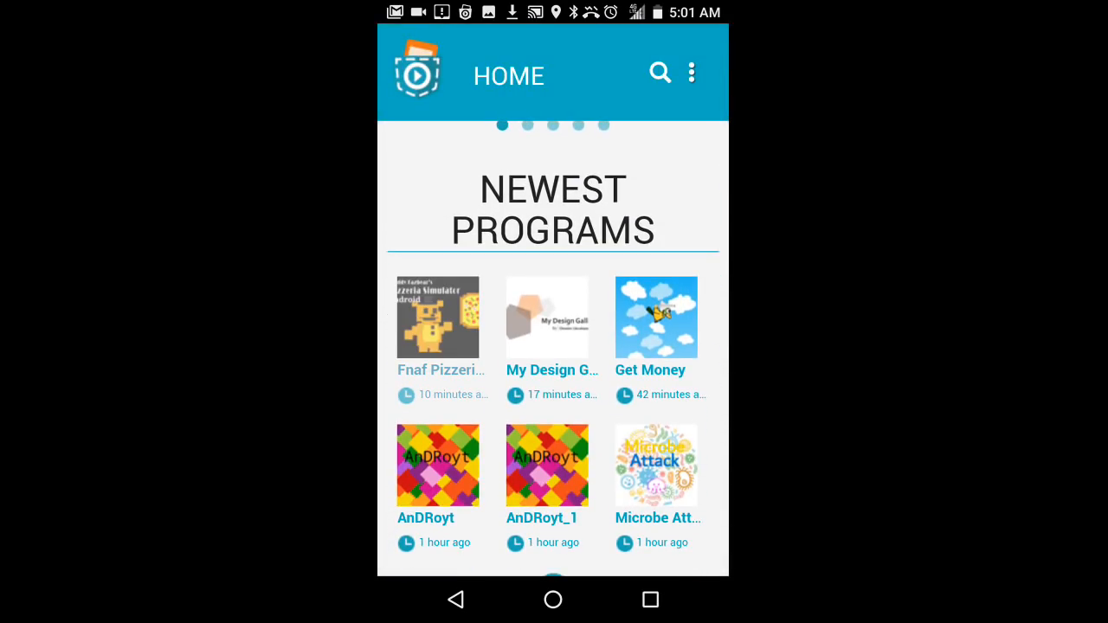
Open Fnaf Pizzeria from Newest Programs and check the notification showing its upload still running
{"action": "left_click", "coordinate": [551, 317]}
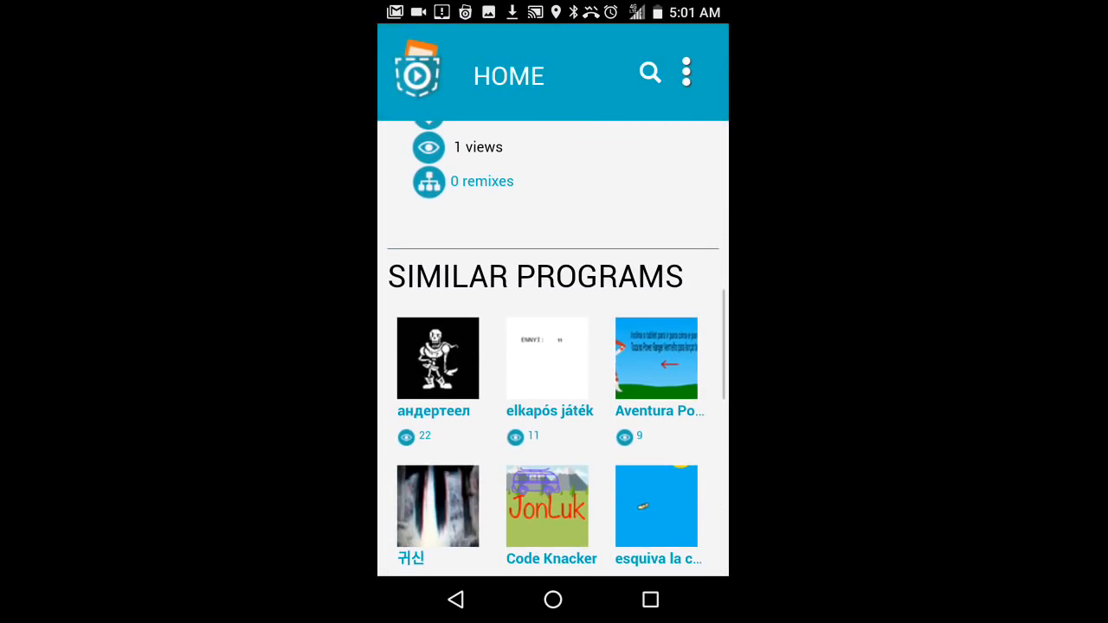
{"action": "scroll", "scroll_direction": "up", "scroll_amount": 3}
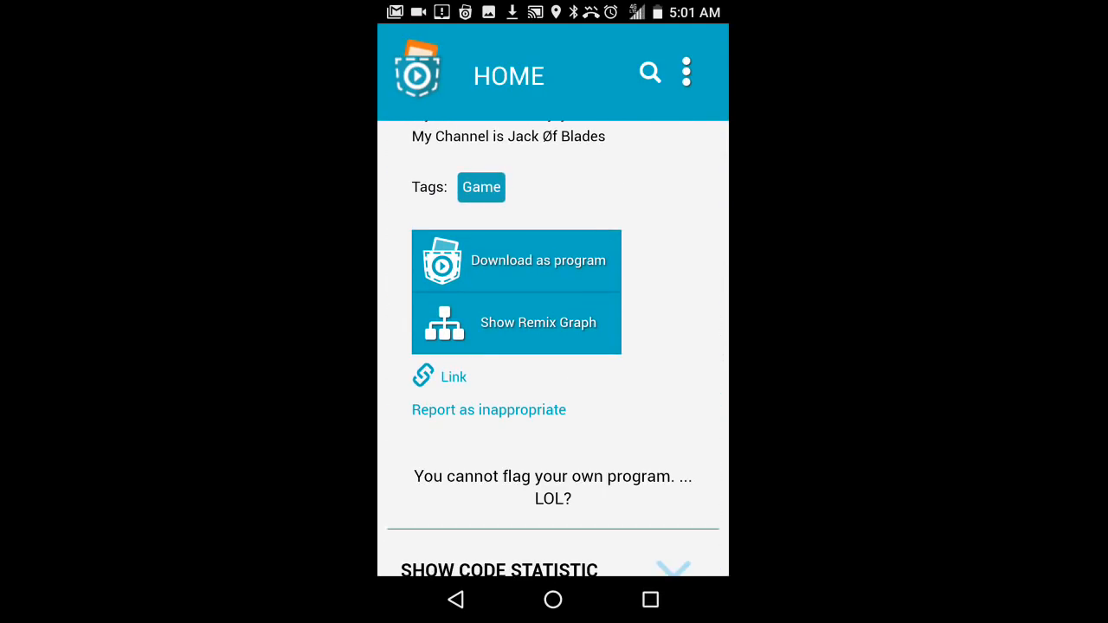
{"action": "scroll", "scroll_direction": "down", "scroll_amount": 3}
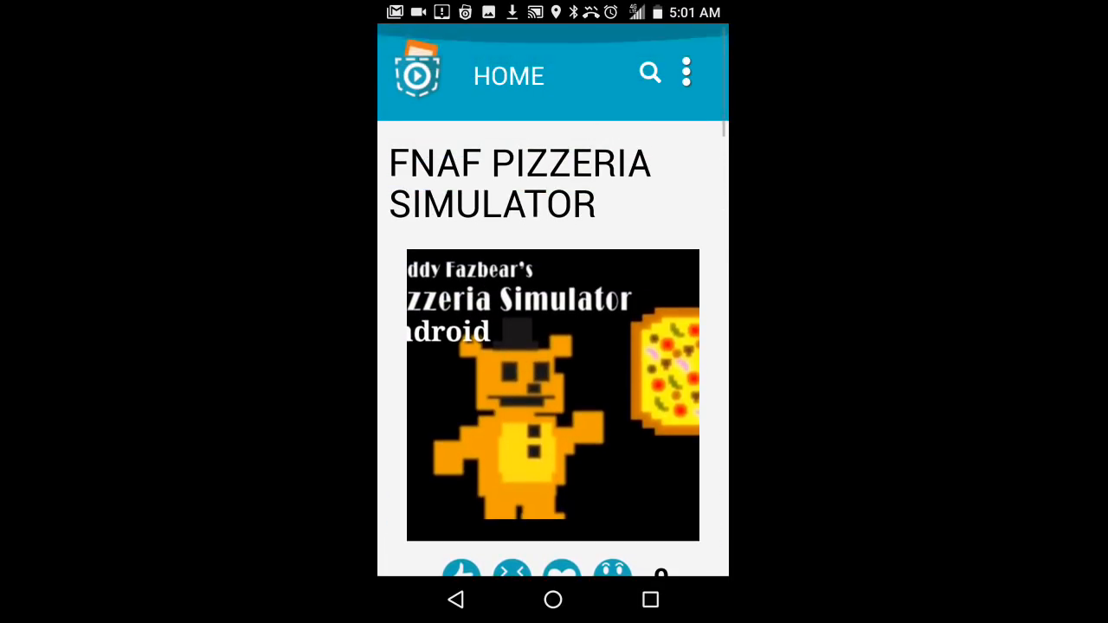
{"action": "left_click", "coordinate": [686, 73]}
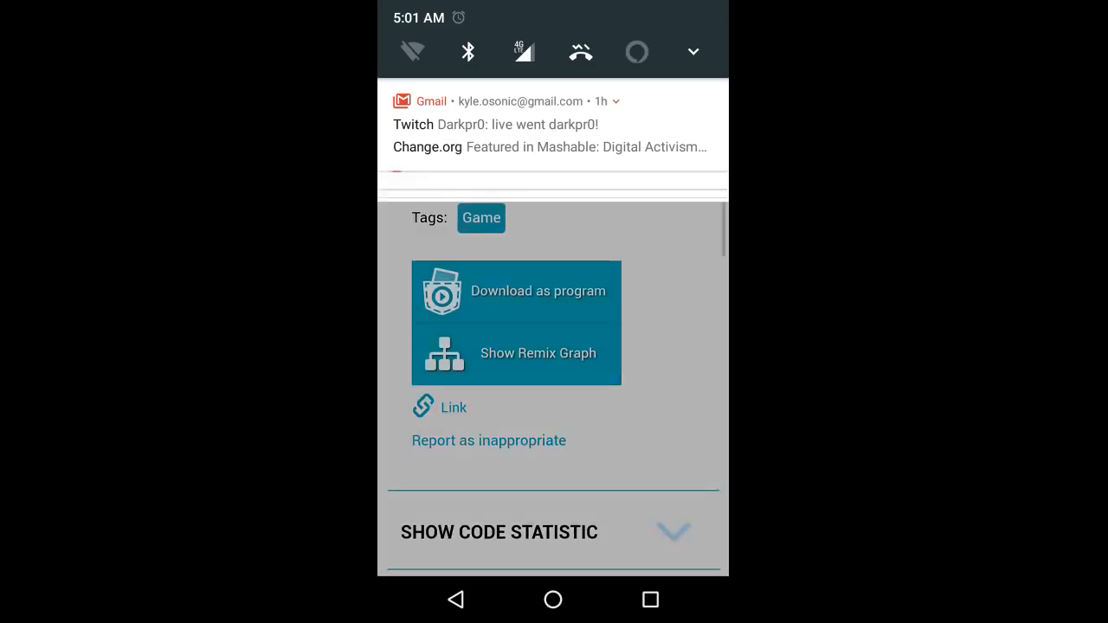
{"action": "scroll", "scroll_direction": "down", "scroll_amount": 3}
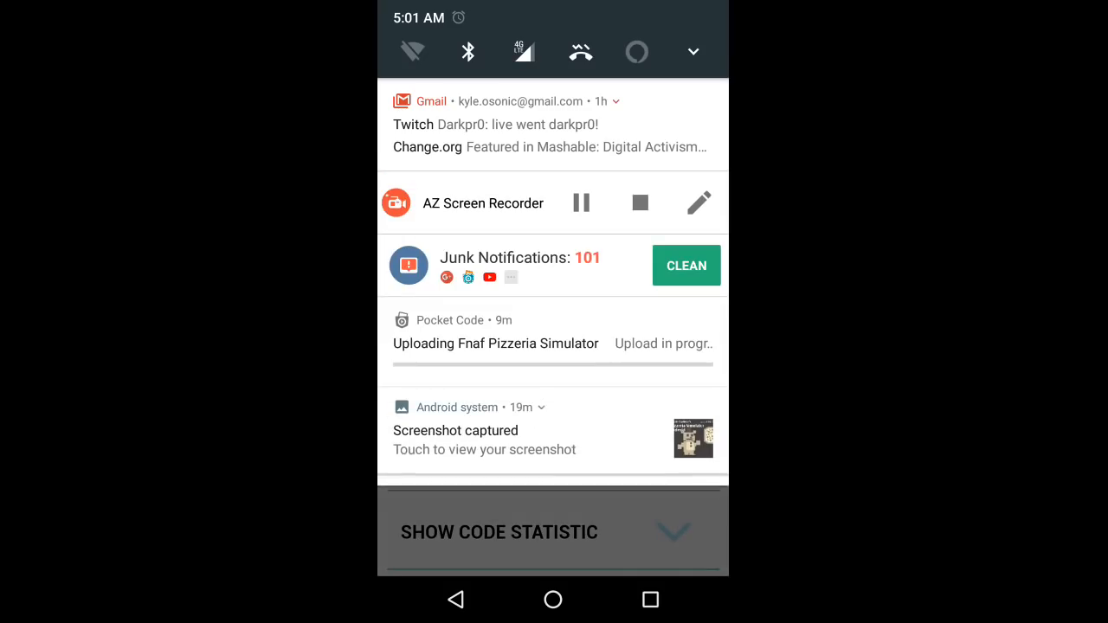